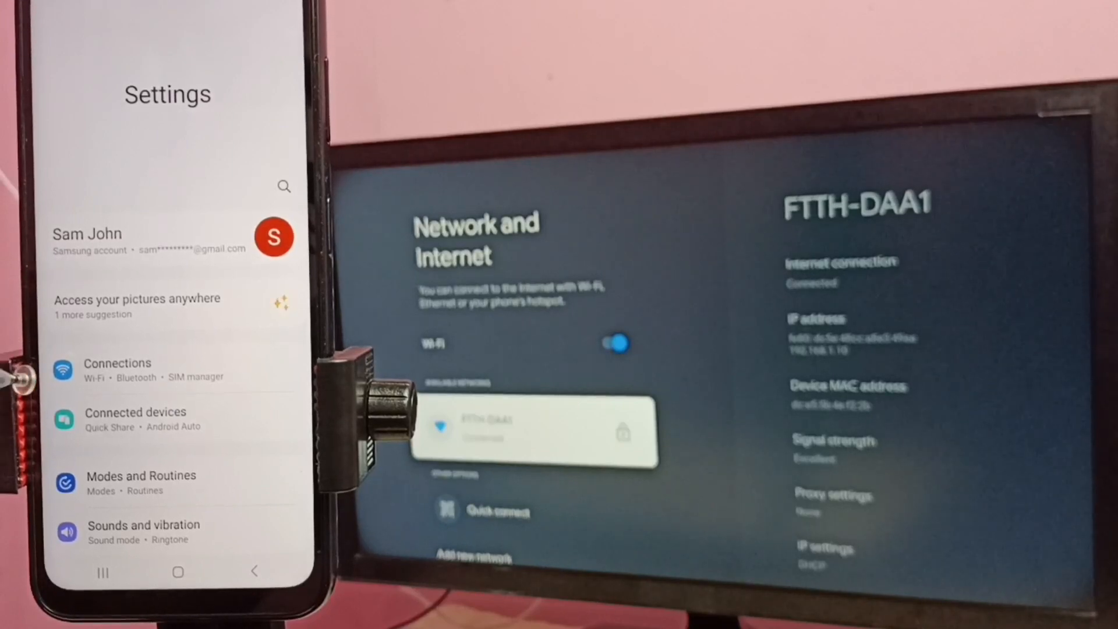
Step: Reach the Wi-Fi page via Connections, confirming the phone is on the FTTH-DAA1 network
click(117, 364)
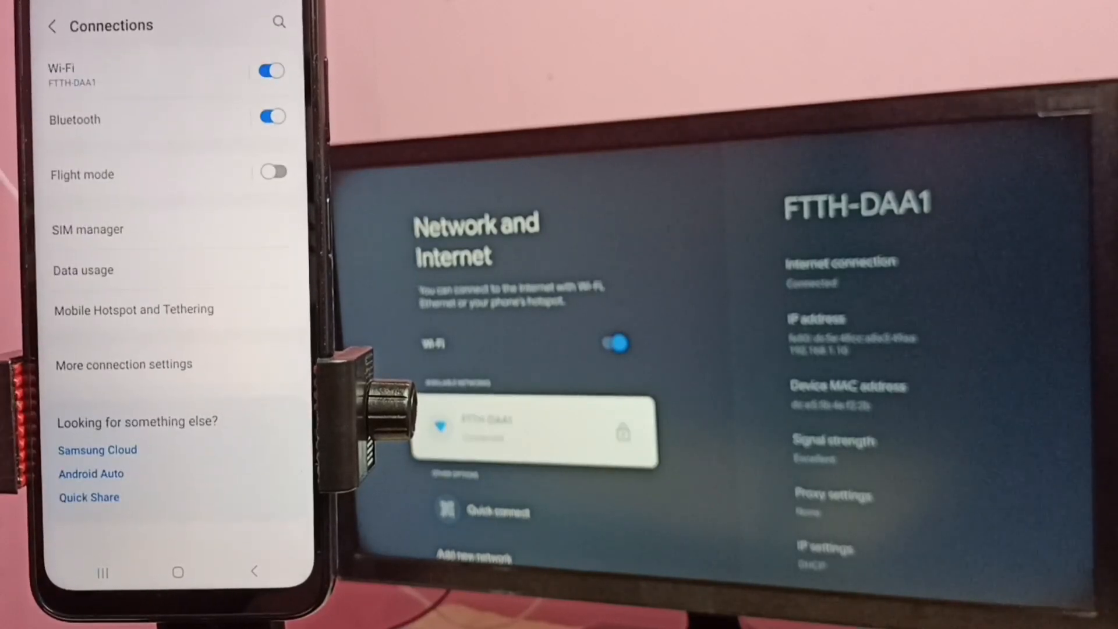
click(64, 76)
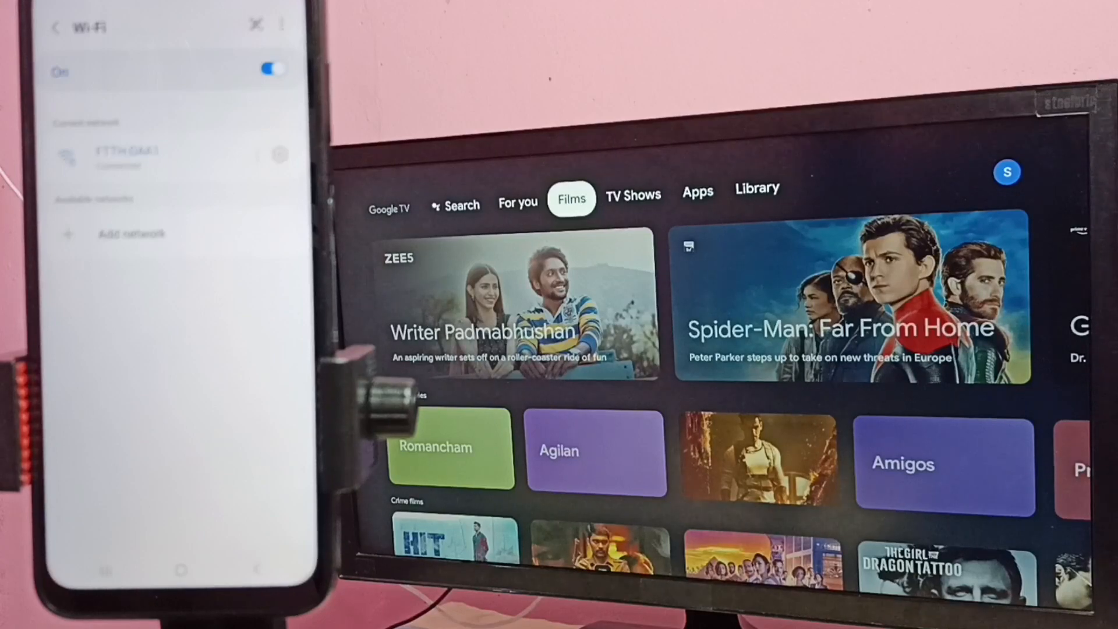
Step: Select an item in the TV's Cast settings to review the cast control options
click(757, 188)
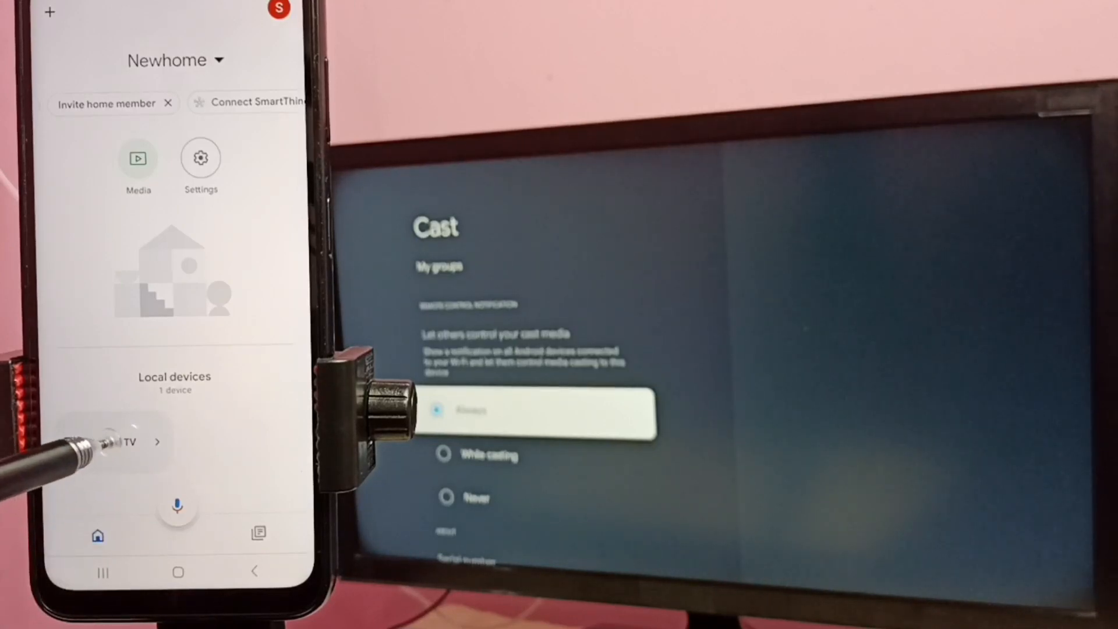
Step: Select the TV under Local devices and start mirroring the phone screen with Start now
click(122, 442)
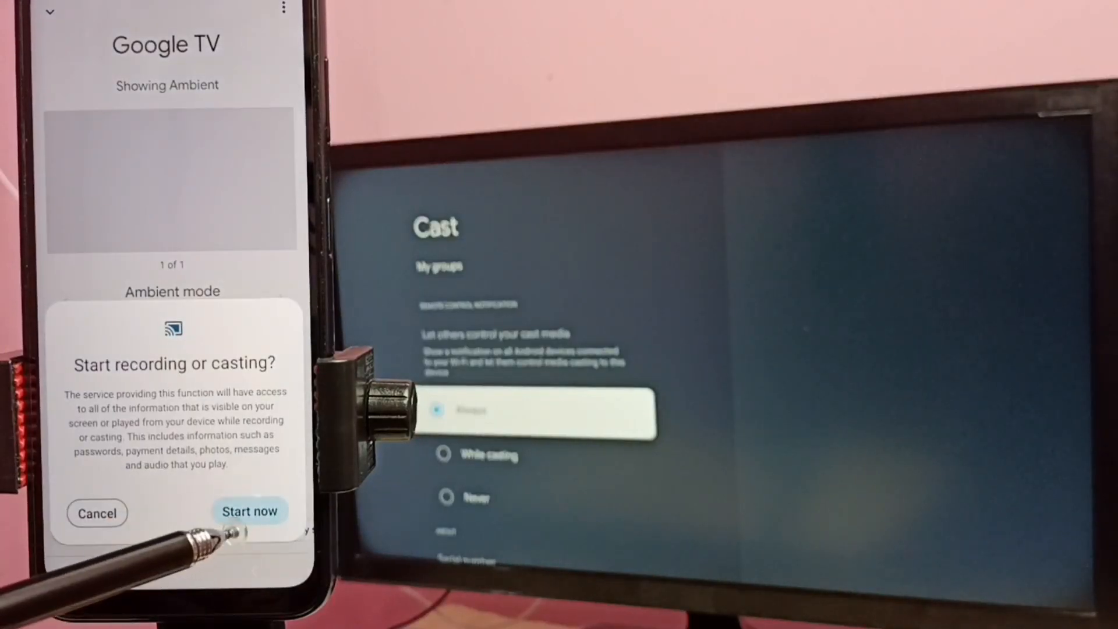
click(250, 511)
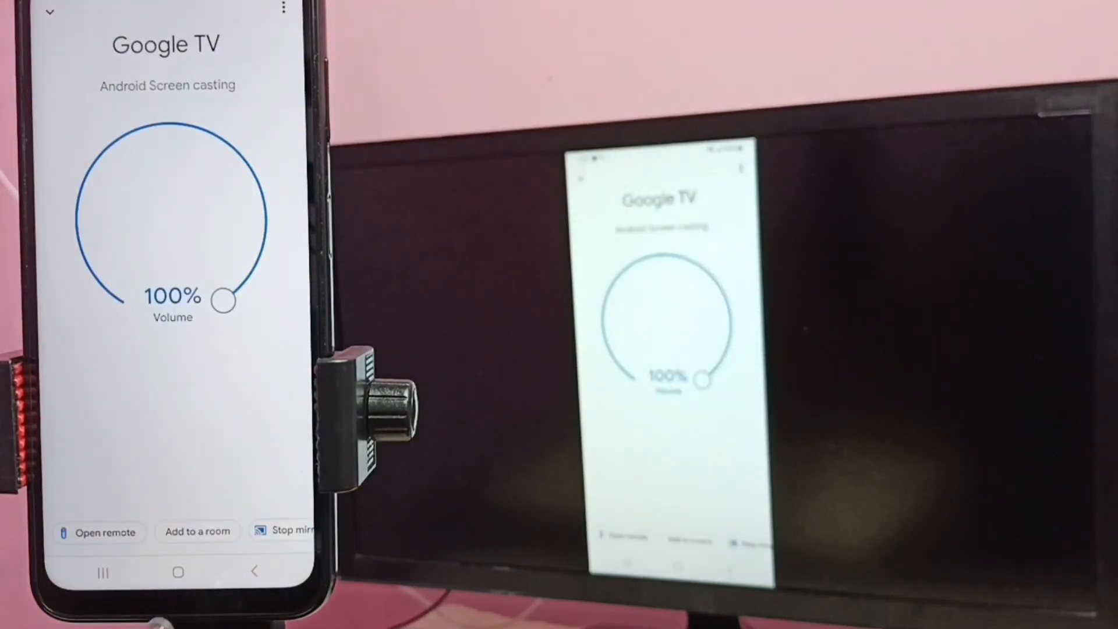